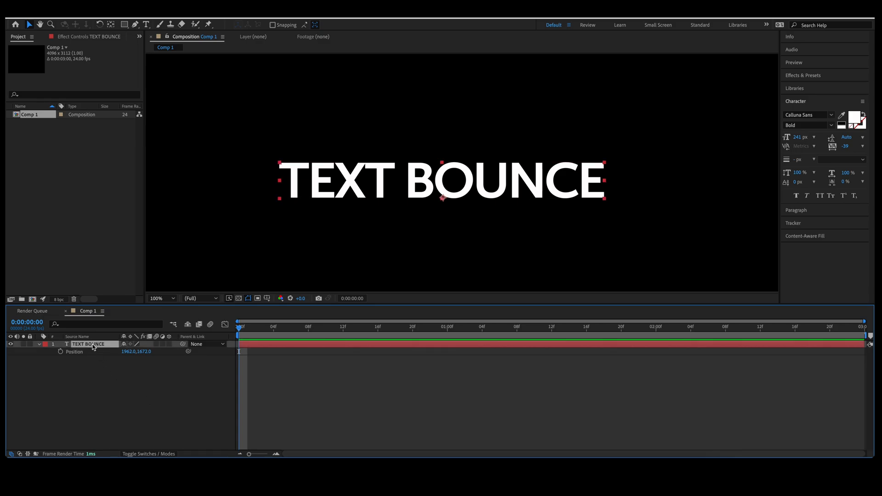
mouse_move(60, 351)
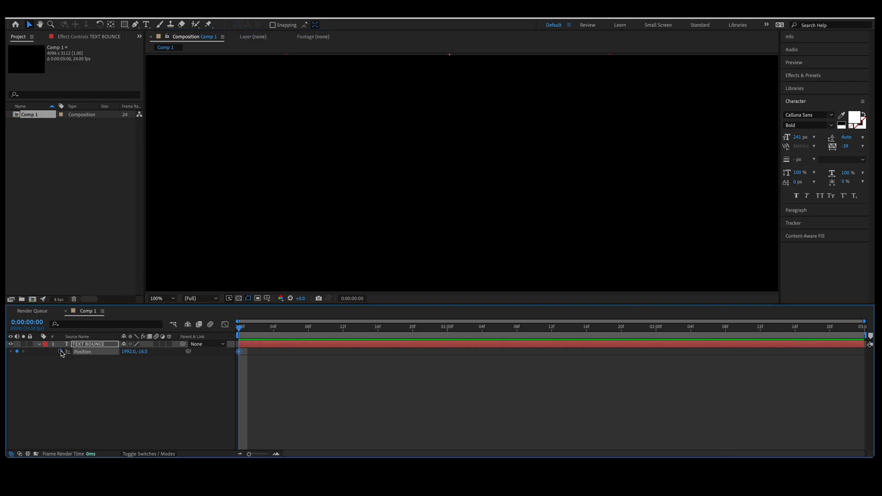
Add a landing Position keyframe at about 12f at 1992, 742, then return to 0:00.
click(343, 327)
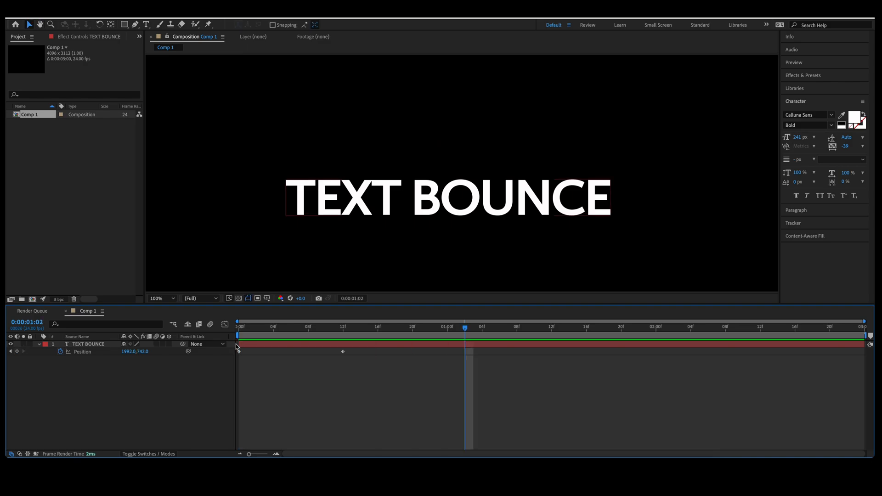
click(240, 326)
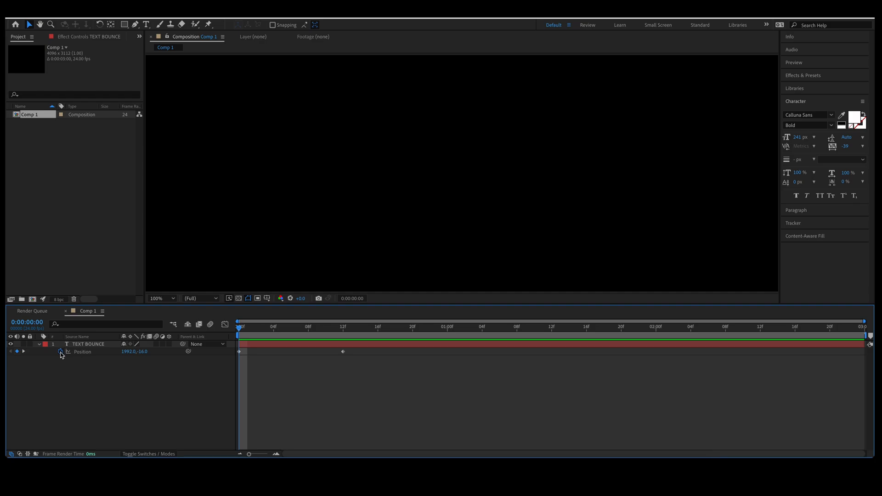
Paste a bounce expression (amp .06, freq 3, decay 5.0) onto the title's Position.
click(60, 352)
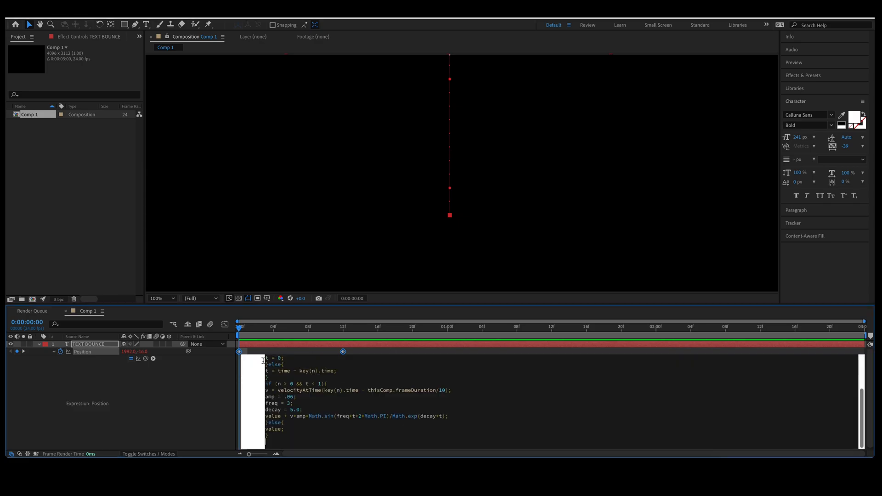
mouse_move(225, 324)
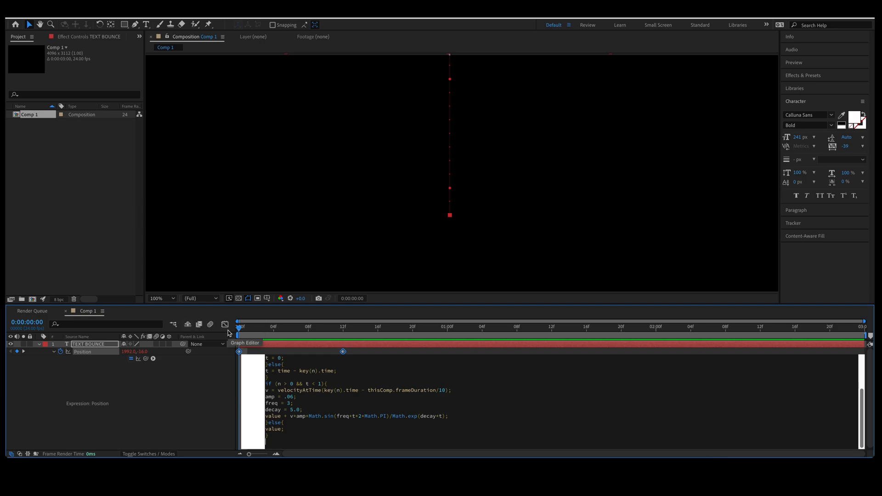
mouse_move(238, 331)
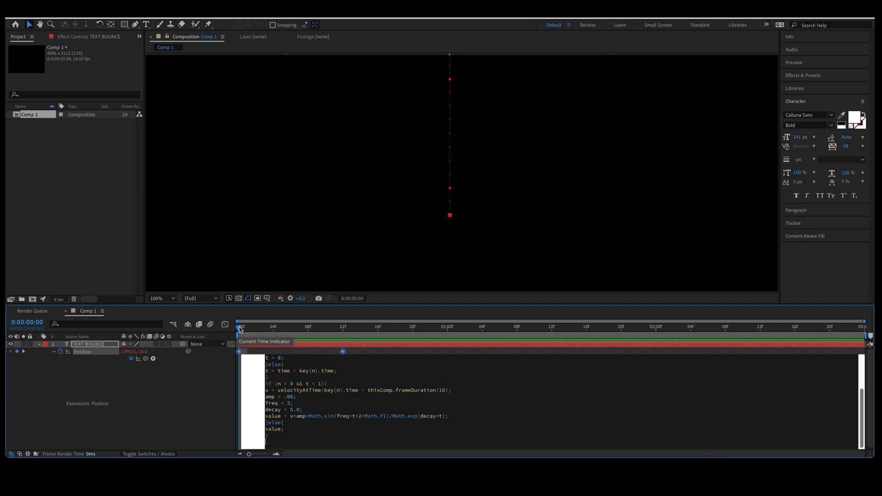